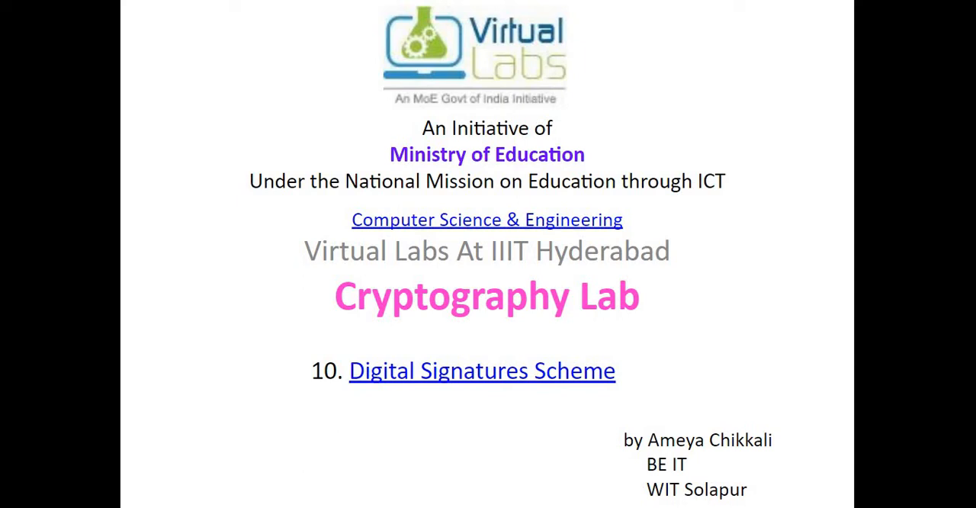
Open the Digital Signatures Scheme experiment from the Cryptography Lab list.
{"action": "left_click", "coordinate": [481, 371]}
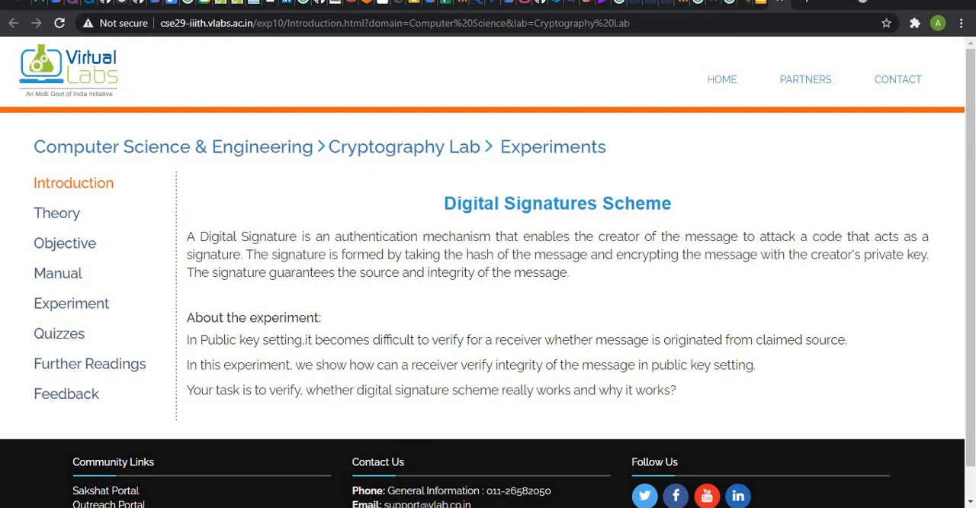
Open the Theory section and its dss1.pdf slides on signature generation and verification.
{"action": "left_click", "coordinate": [56, 214]}
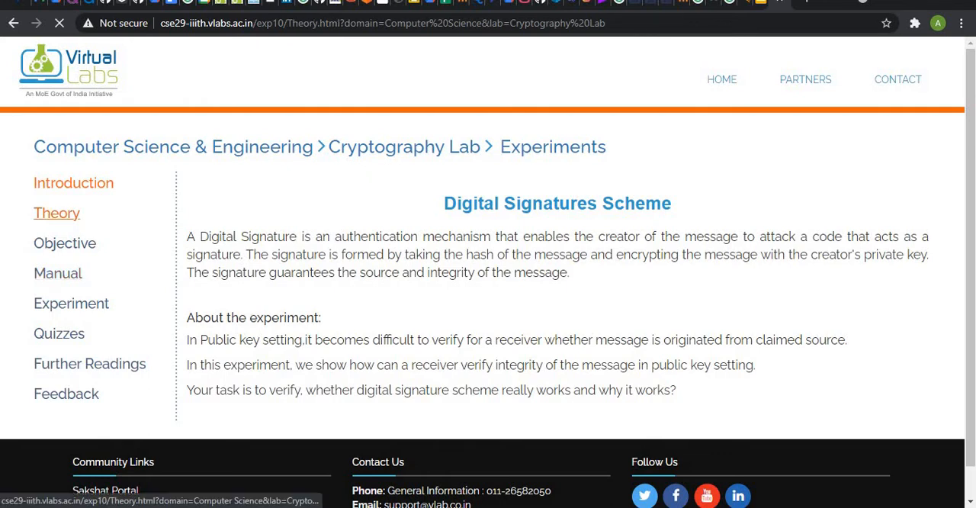
{"action": "left_click", "coordinate": [57, 214]}
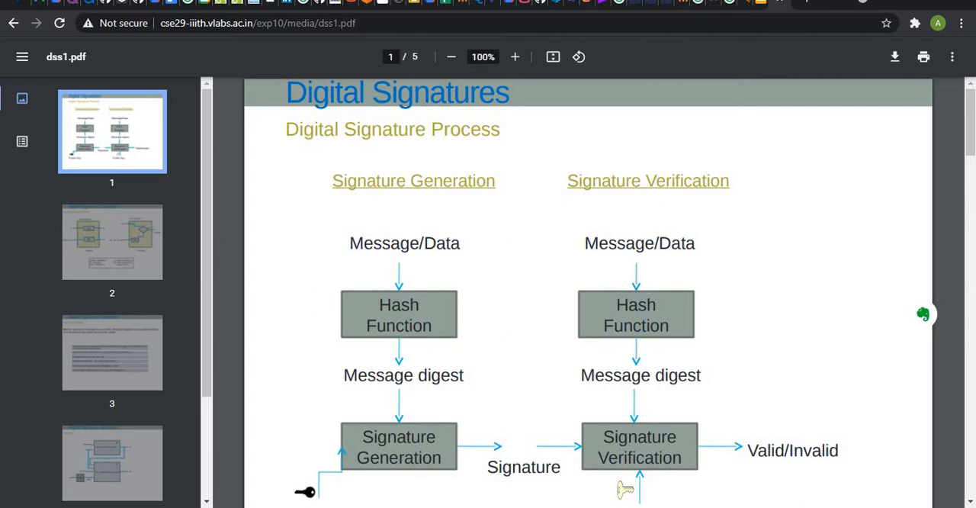
{"action": "scroll", "scroll_direction": "down", "scroll_amount": 3}
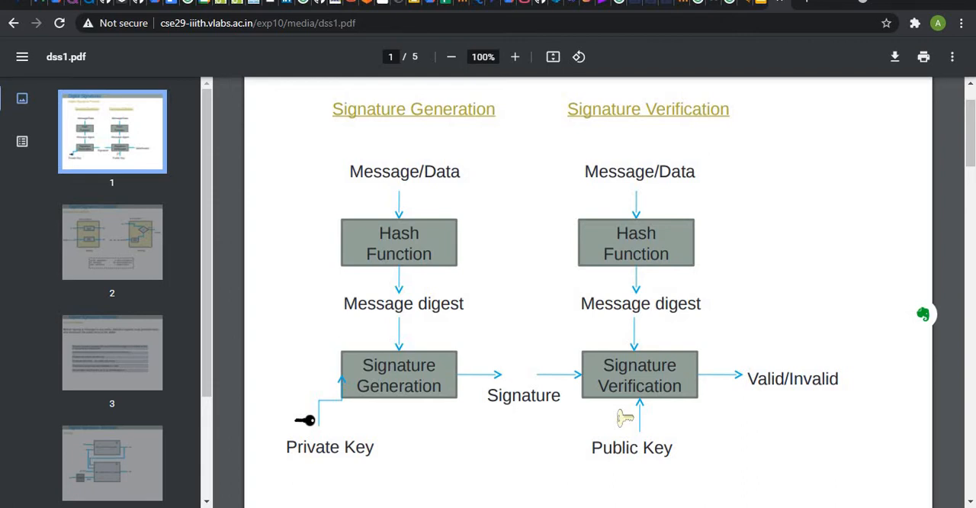
Read the DSS general-idea slide and move to page 3, Key Generation.
{"action": "scroll", "scroll_direction": "down", "scroll_amount": 3}
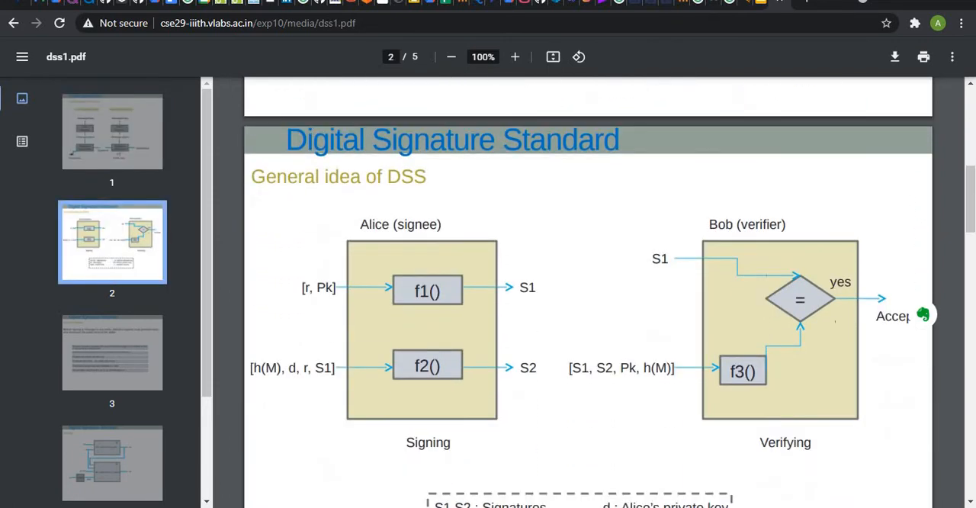
{"action": "scroll", "scroll_direction": "up", "scroll_amount": 3}
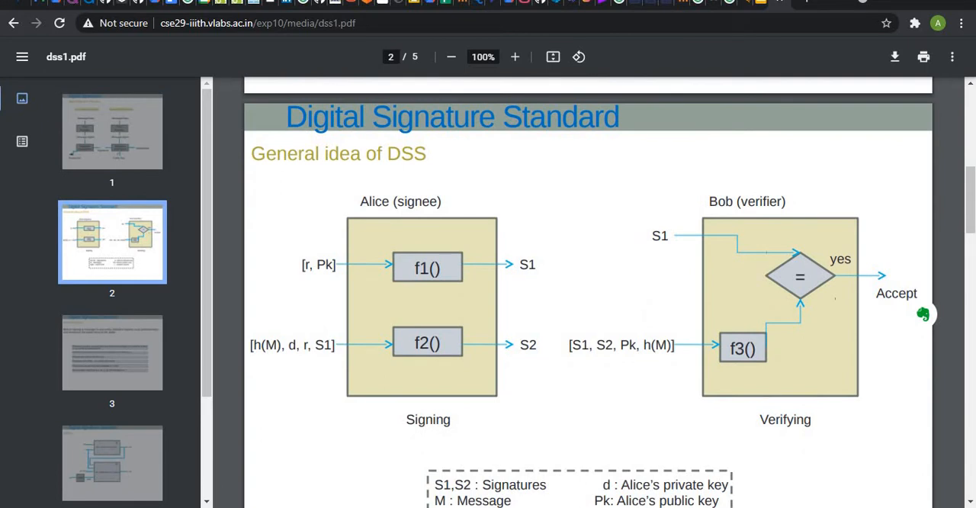
{"action": "scroll", "scroll_direction": "down", "scroll_amount": 3}
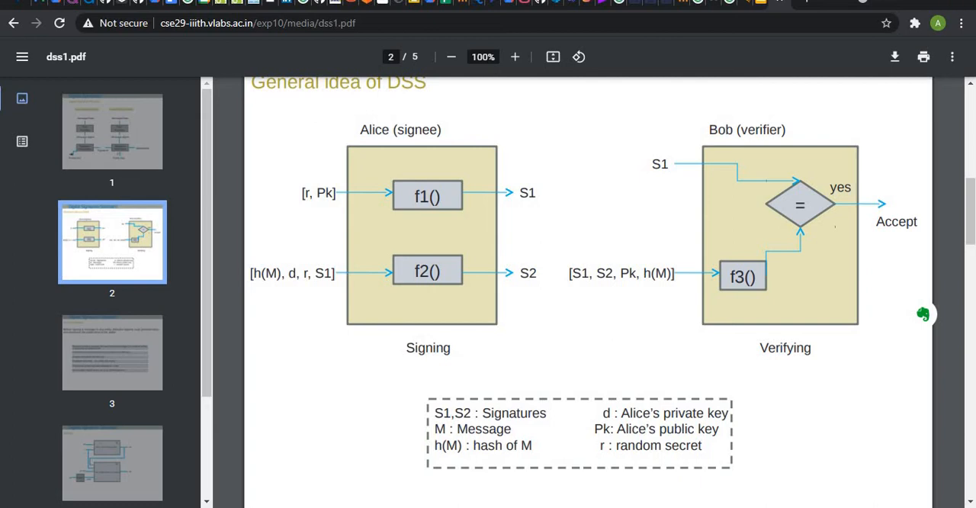
{"action": "left_click", "coordinate": [113, 353]}
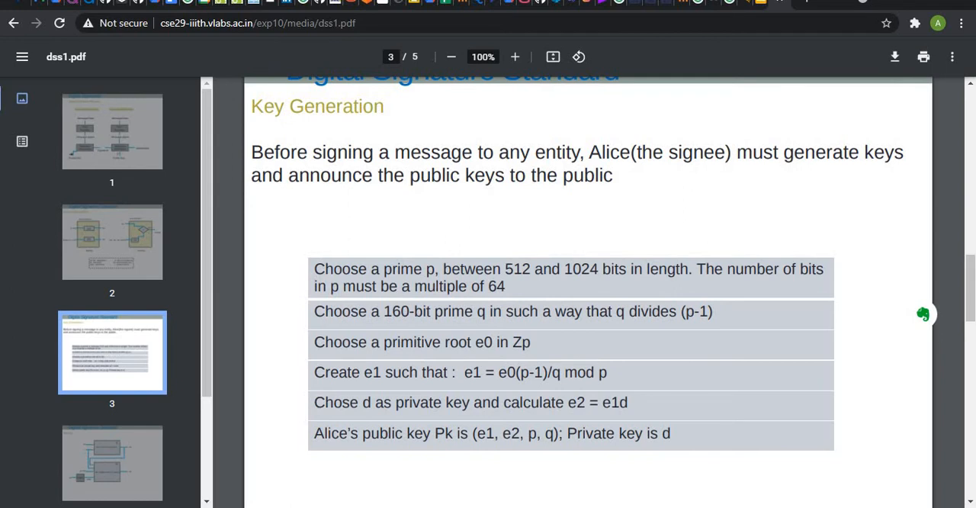
Scroll past the key generation table to the page 4 DSS signing diagram with S1 and S2.
{"action": "scroll", "scroll_direction": "down", "scroll_amount": 3}
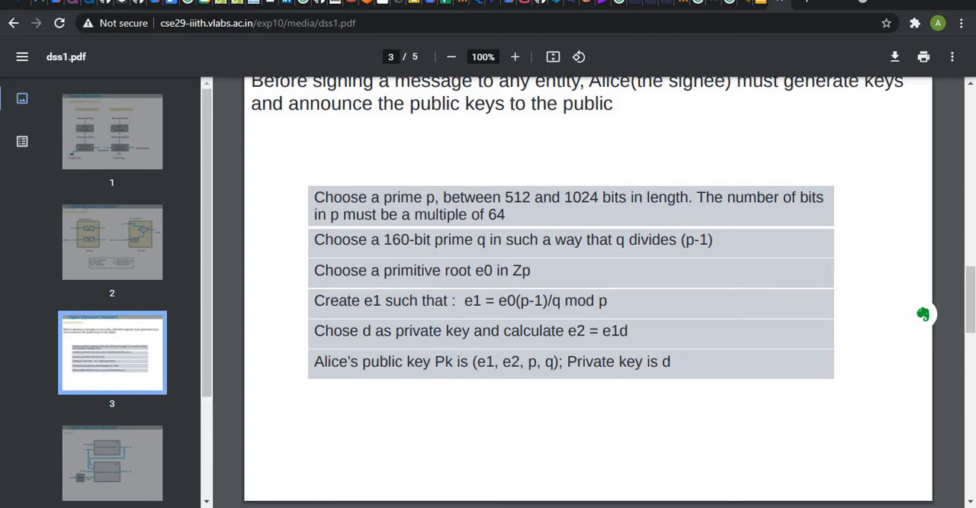
{"action": "scroll", "scroll_direction": "down", "scroll_amount": 3}
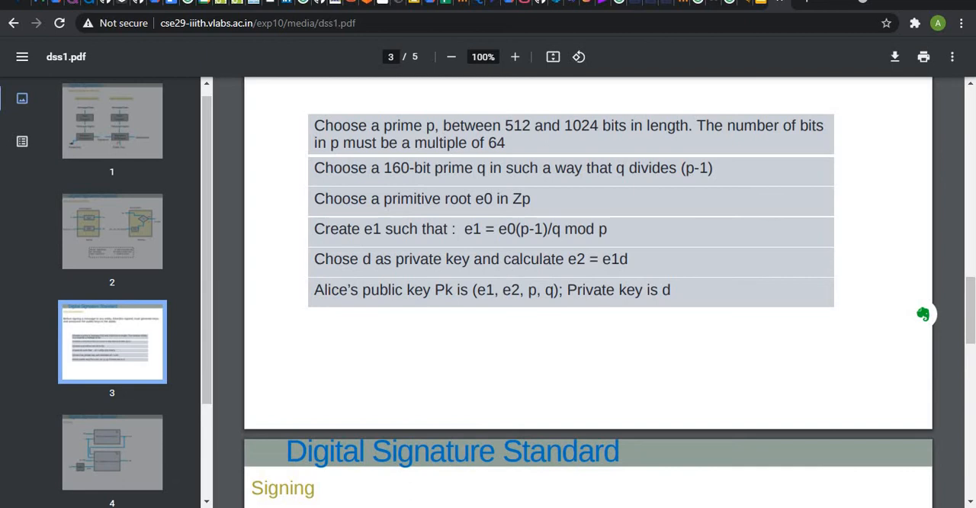
{"action": "scroll", "scroll_direction": "down", "scroll_amount": 3}
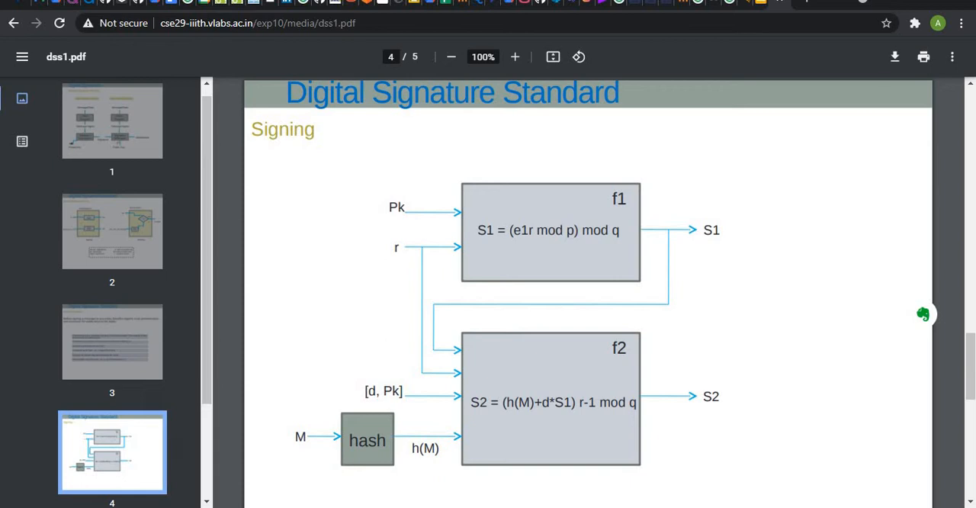
Scroll to the page 5 DSS verifying diagram comparing S1 with V.
{"action": "scroll", "scroll_direction": "down", "scroll_amount": 3}
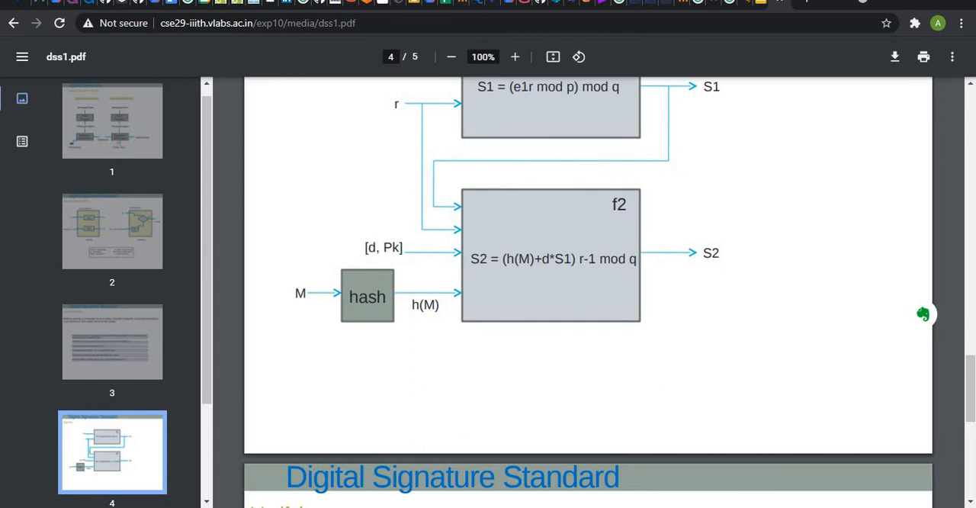
{"action": "scroll", "scroll_direction": "up", "scroll_amount": 3}
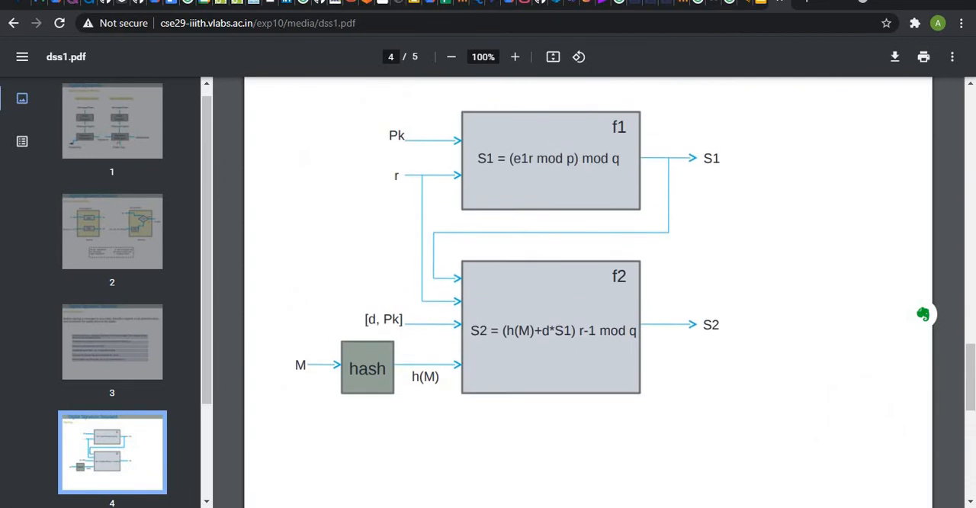
{"action": "scroll", "scroll_direction": "down", "scroll_amount": 3}
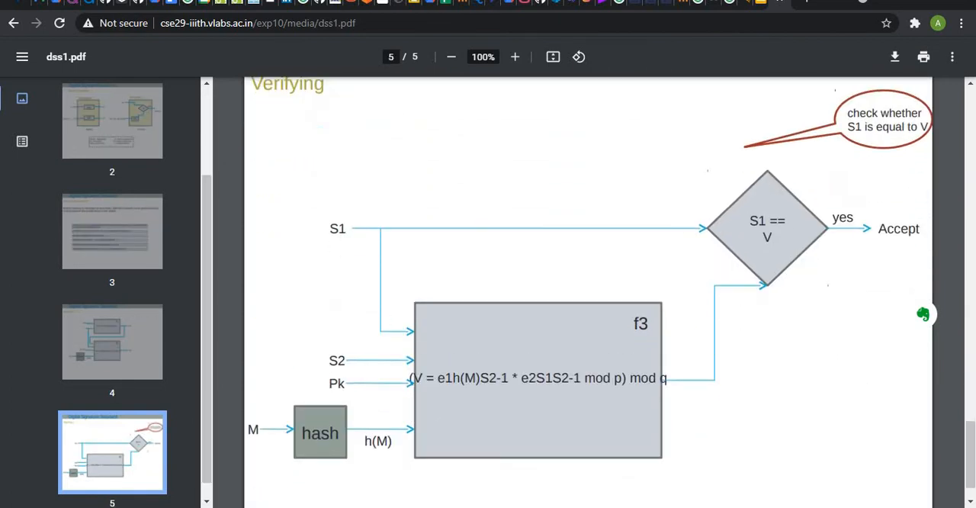
Finish the verification slide and go back to the experiment's Theory page.
{"action": "scroll", "scroll_direction": "up", "scroll_amount": 3}
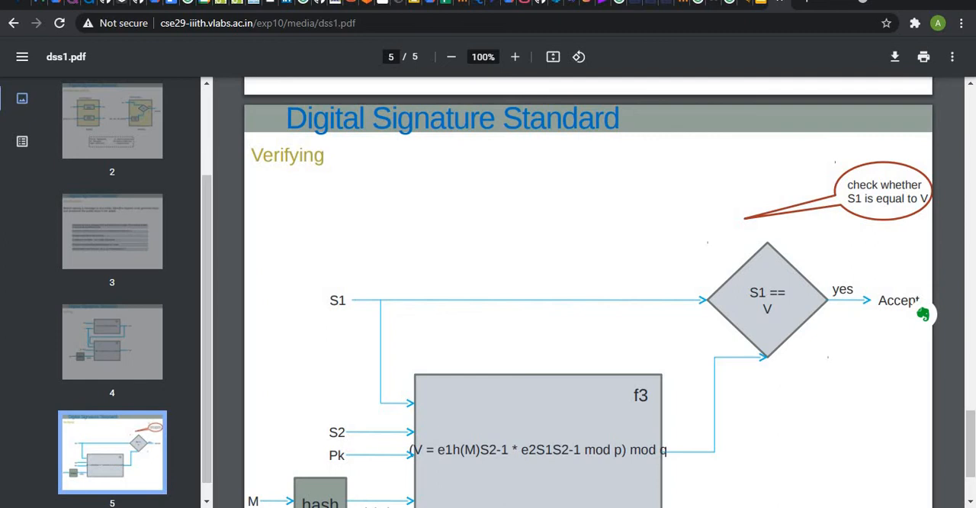
{"action": "scroll", "scroll_direction": "down", "scroll_amount": 3}
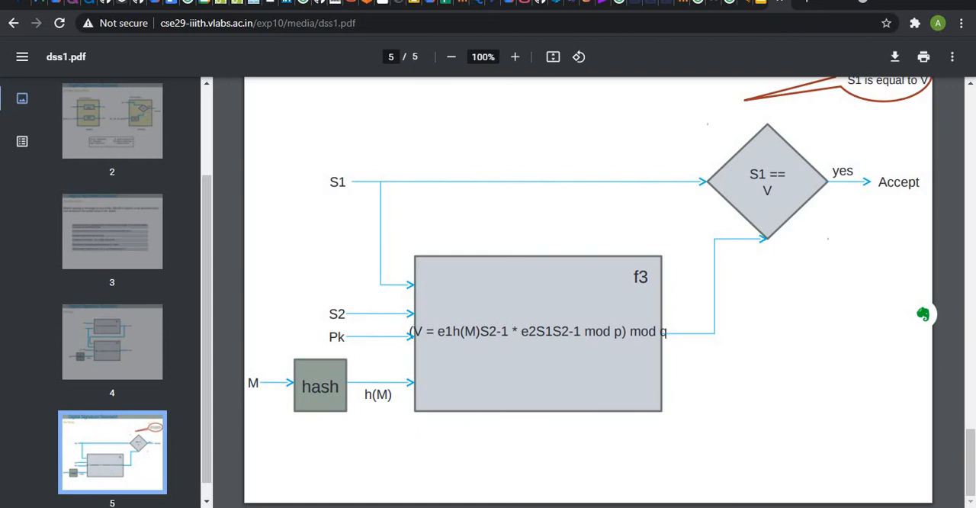
{"action": "left_click", "coordinate": [12, 22]}
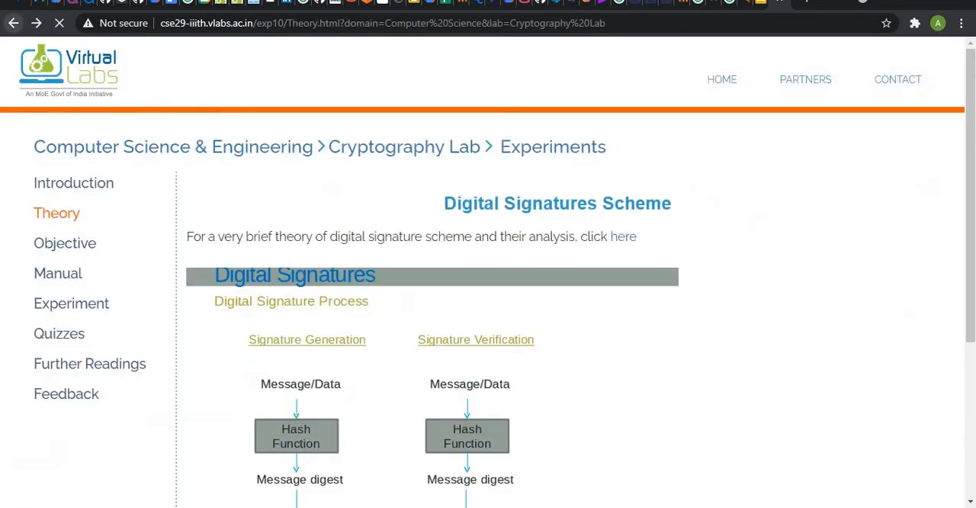
{"action": "mouse_move", "coordinate": [58, 272]}
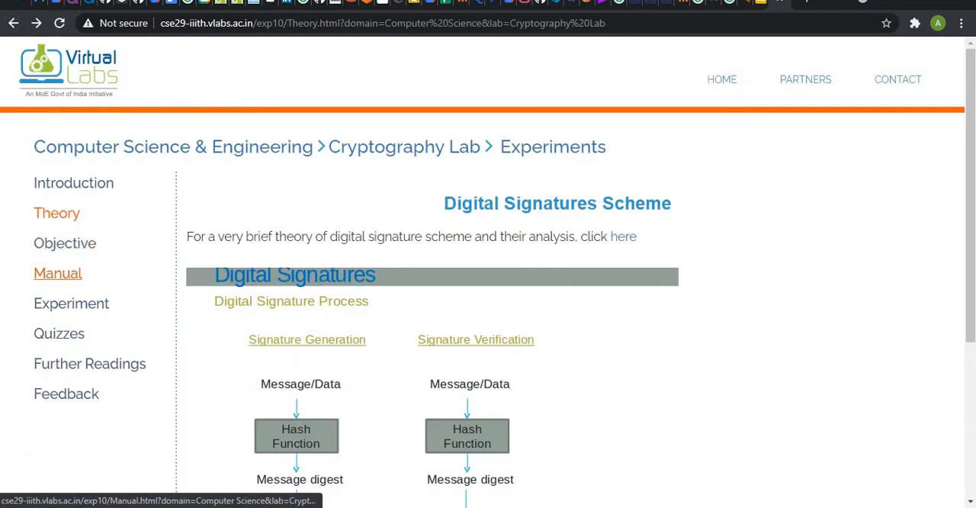
Review the Manual's steps, then move to the hands-on Experiment page.
{"action": "left_click", "coordinate": [58, 273]}
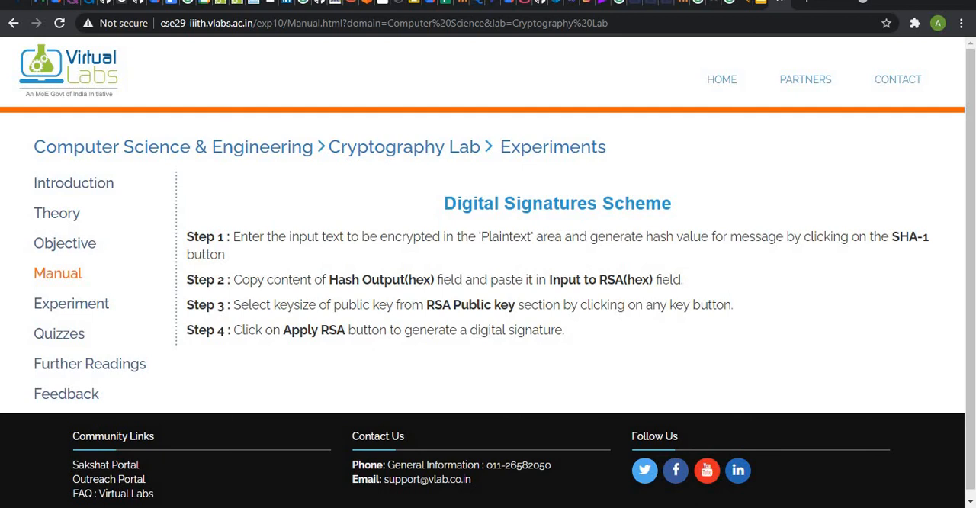
{"action": "mouse_move", "coordinate": [70, 303]}
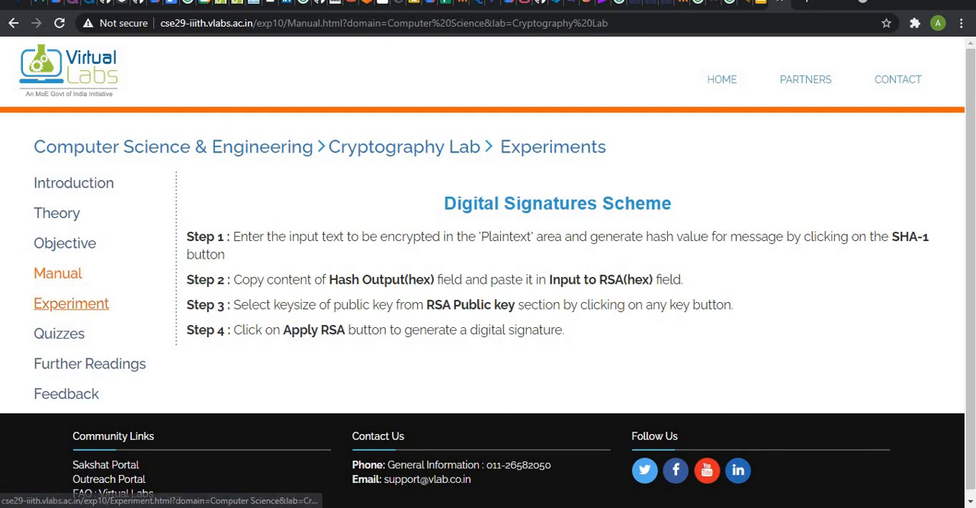
{"action": "left_click", "coordinate": [70, 304]}
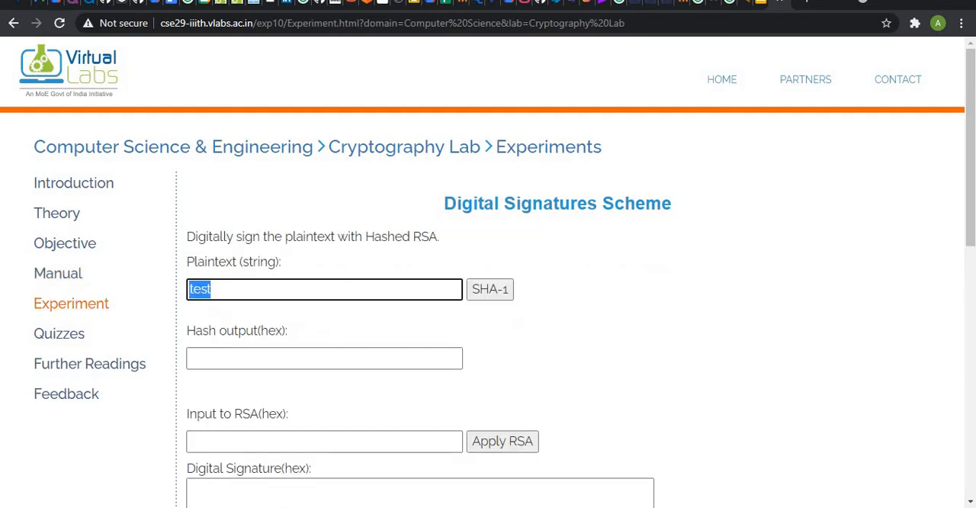
Hash the plaintext 'This is a private message' with SHA-1 and select the hash value.
{"action": "type", "text": "This"}
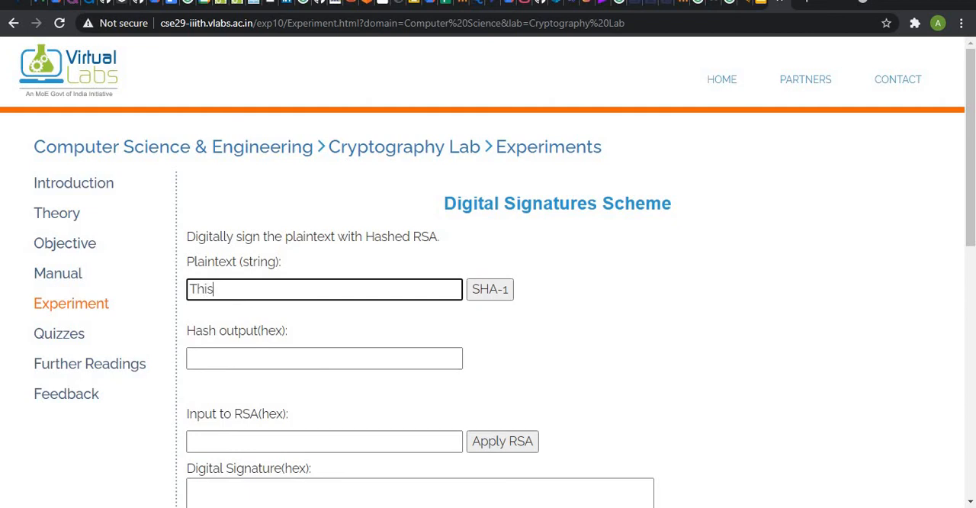
{"action": "type", "text": "is"}
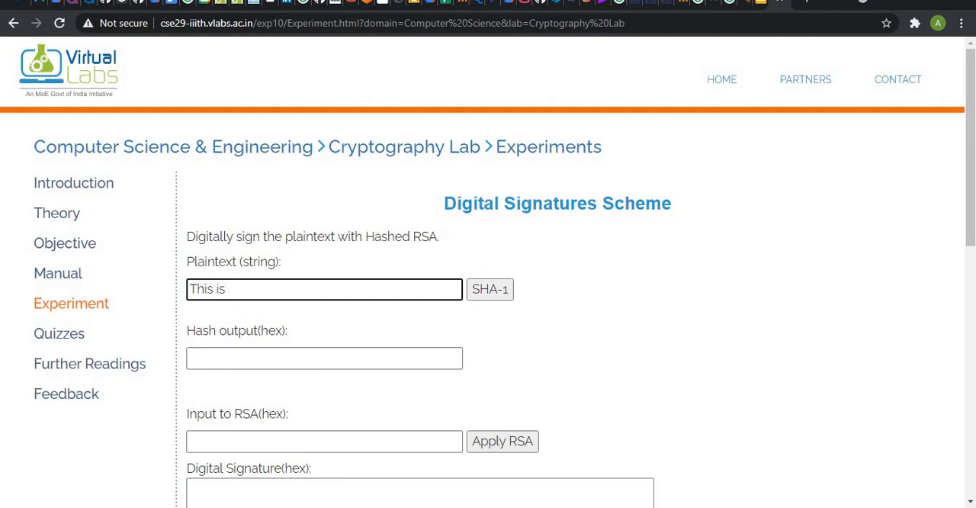
{"action": "type", "text": "a"}
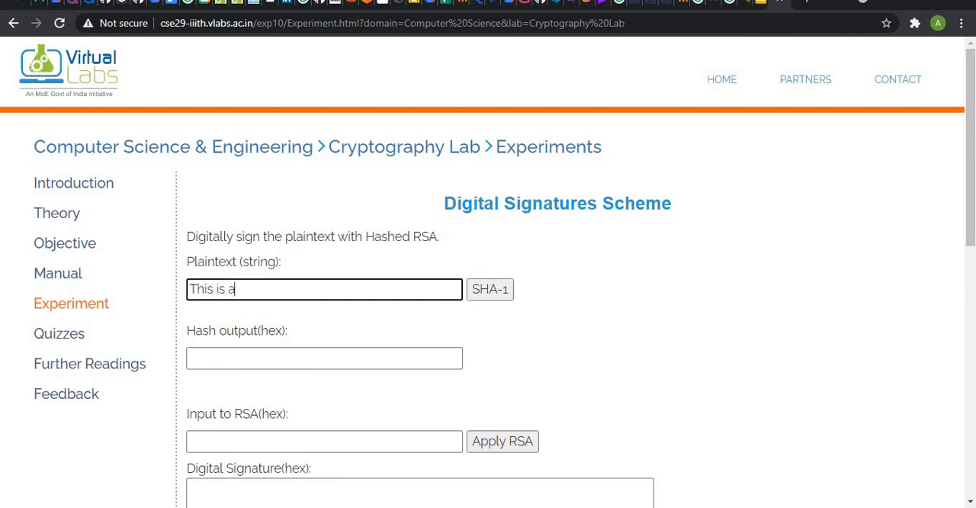
{"action": "type", "text": "priv"}
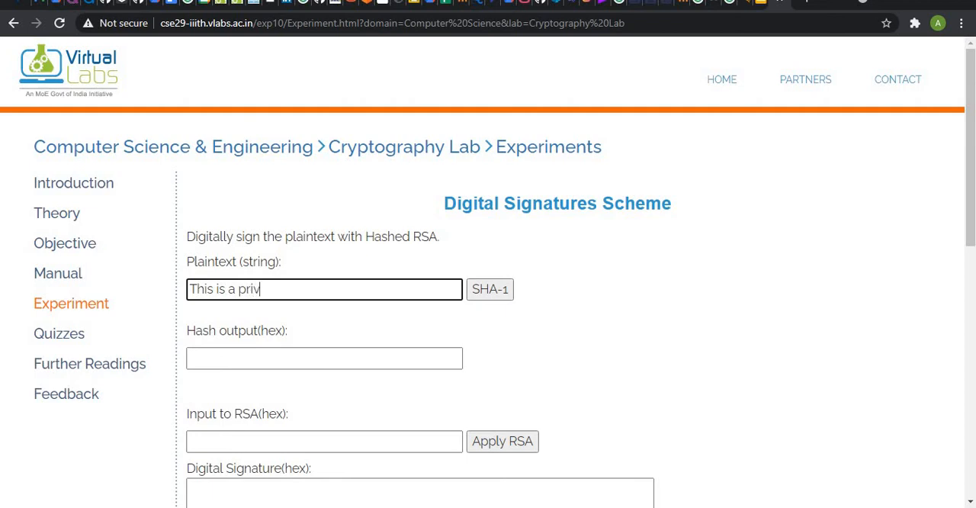
{"action": "type", "text": "ate messa"}
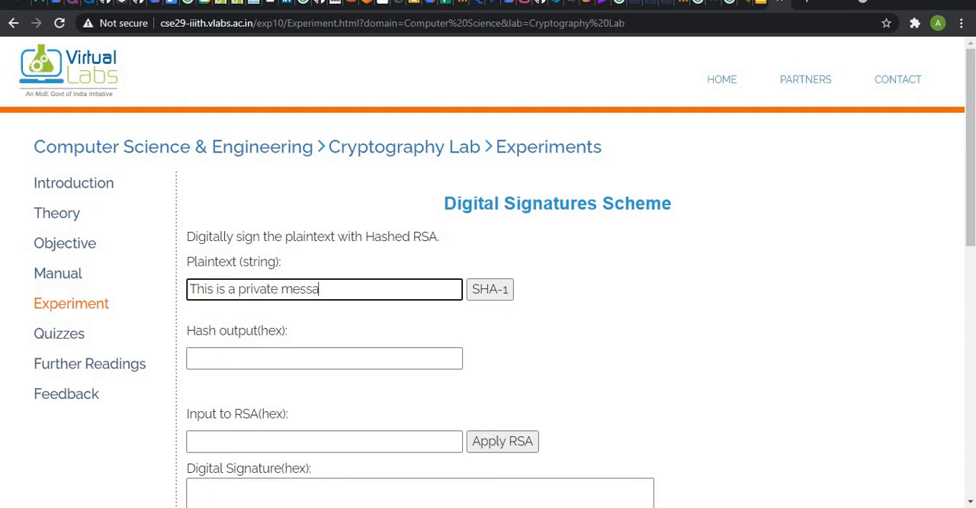
{"action": "type", "text": "ge"}
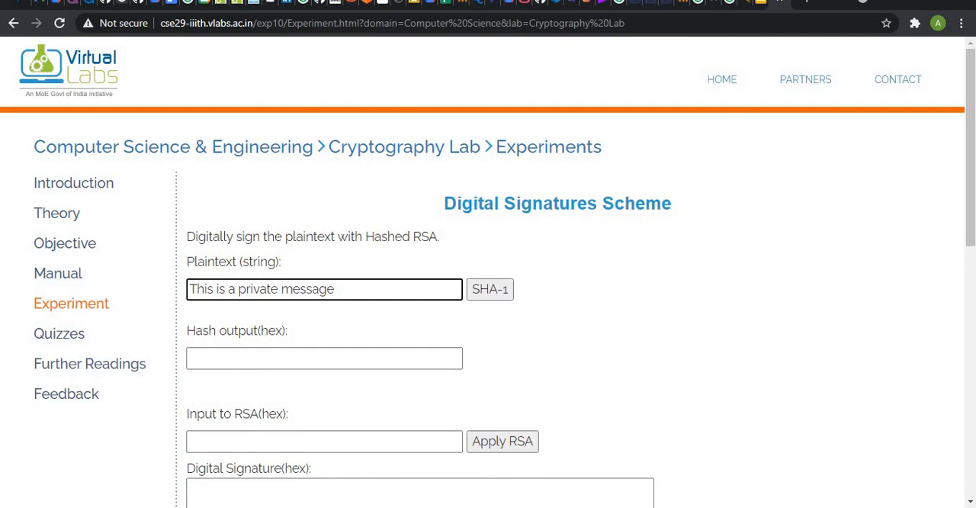
{"action": "left_click", "coordinate": [323, 290]}
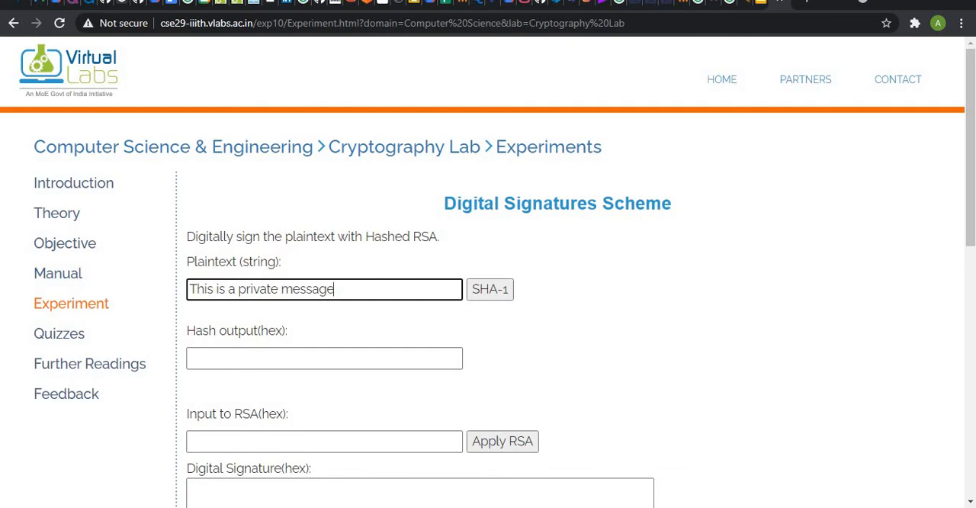
{"action": "left_click", "coordinate": [490, 289]}
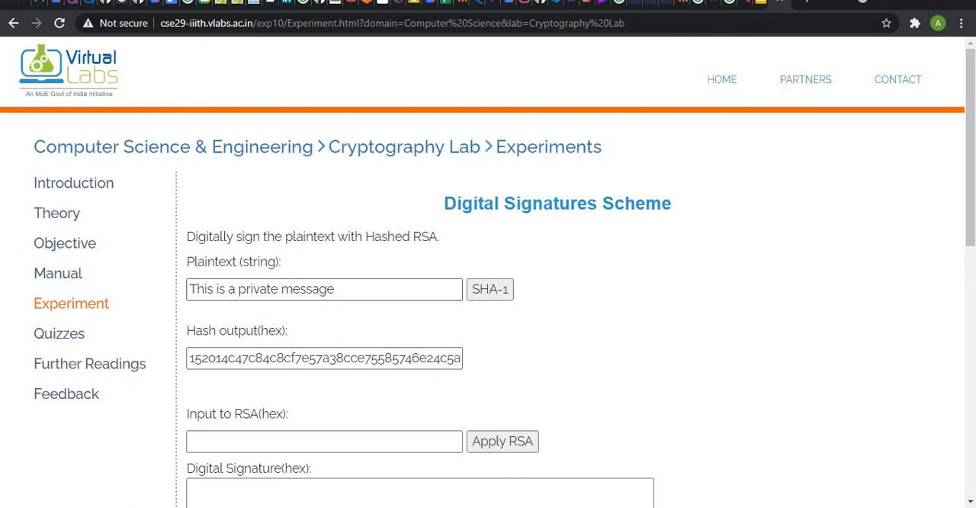
{"action": "triple_click", "coordinate": [323, 356]}
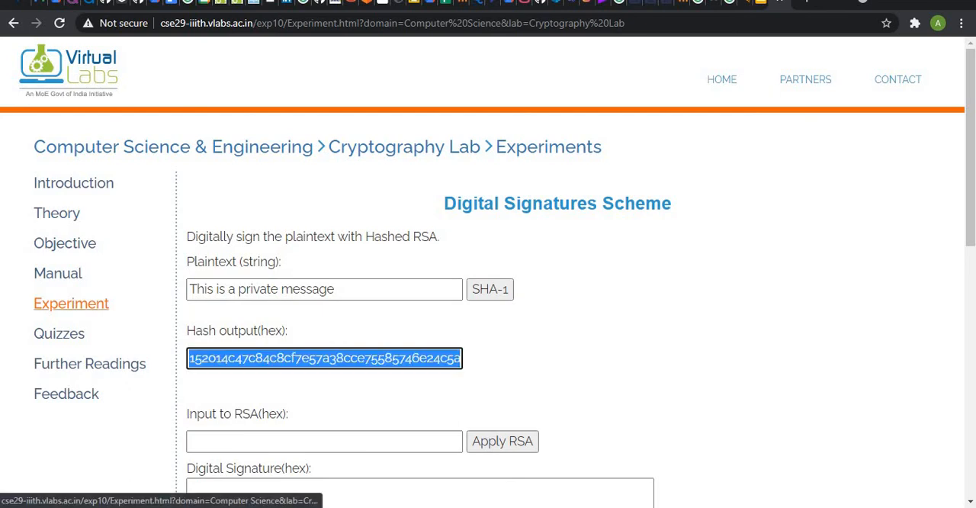
Go to the lab Manual page listing the four signing steps.
{"action": "left_click", "coordinate": [58, 273]}
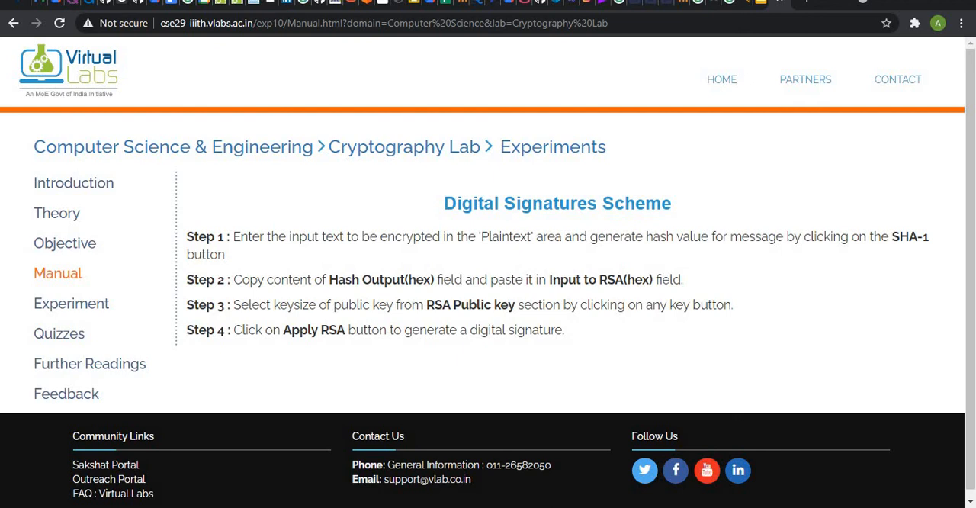
Return to the Experiment page, where the form has reset to plaintext 'test'.
{"action": "left_click", "coordinate": [71, 304]}
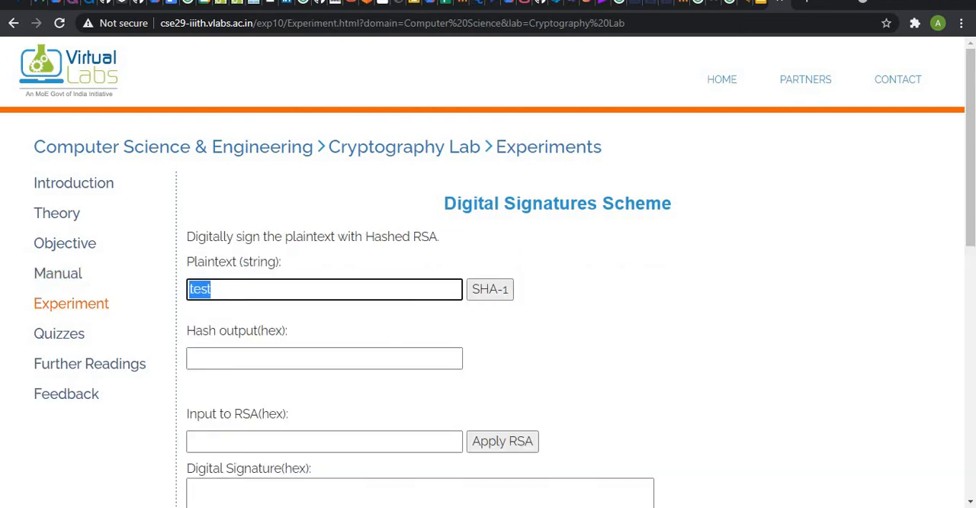
Hash the plaintext 'This is private message' with SHA-1.
{"action": "type", "text": "This i s"}
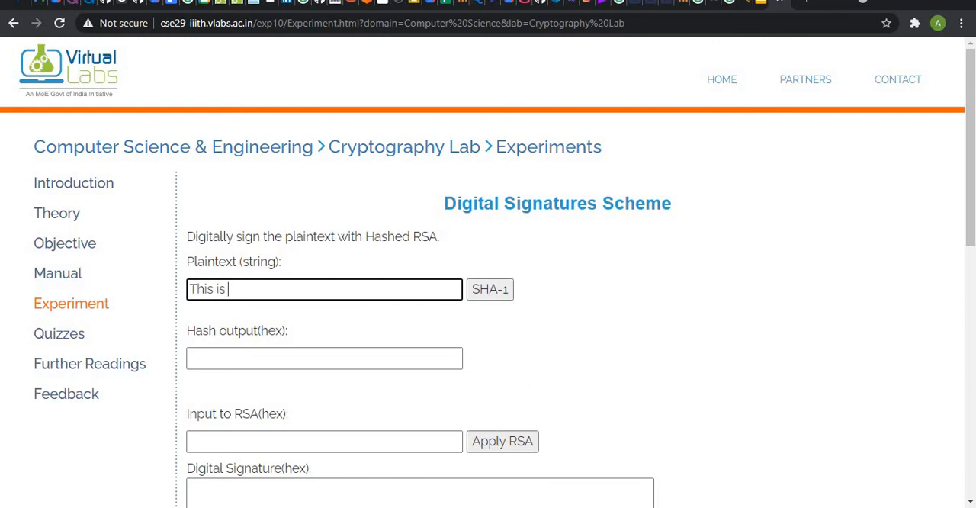
{"action": "type", "text": "priva"}
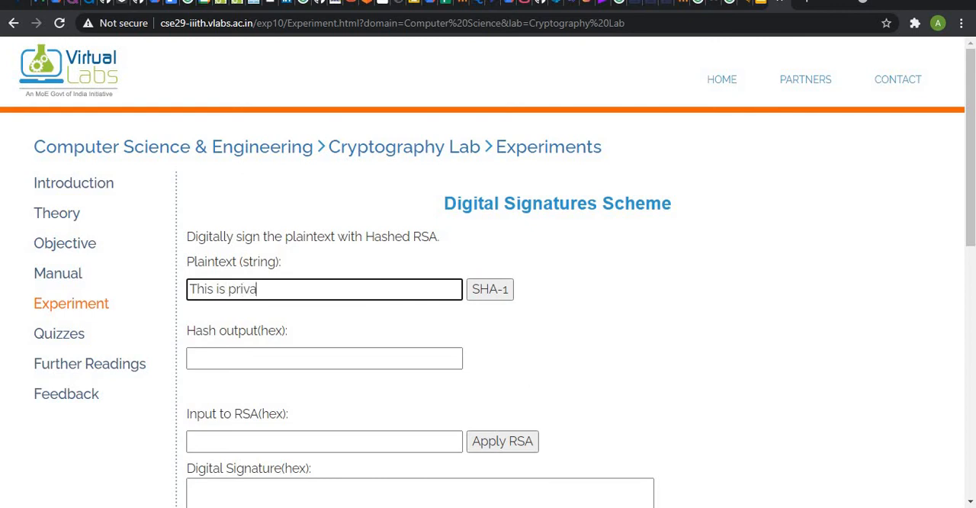
{"action": "type", "text": "te mes"}
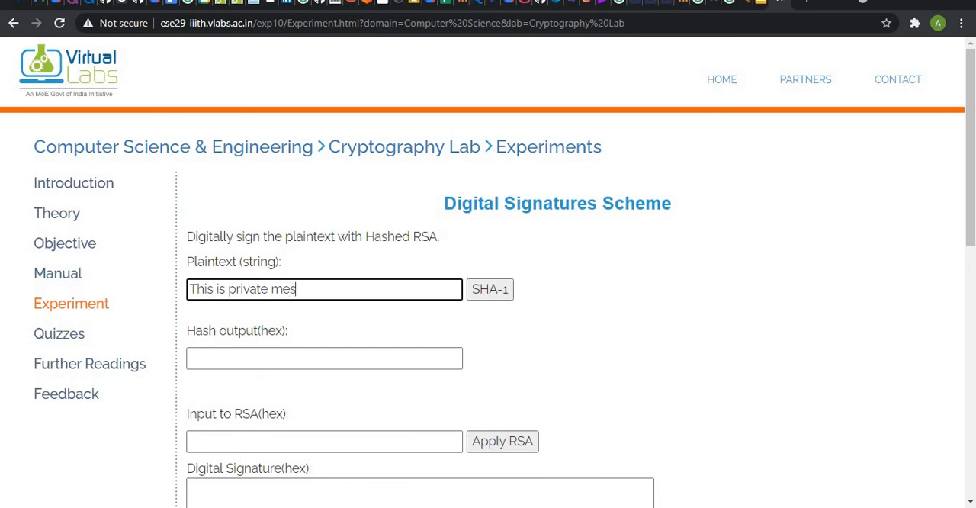
{"action": "type", "text": "sage"}
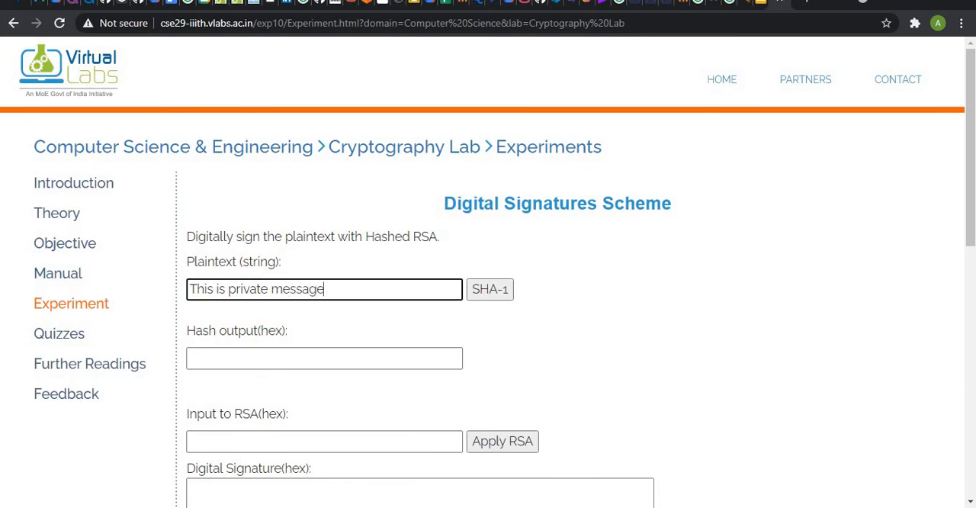
{"action": "left_click", "coordinate": [490, 290]}
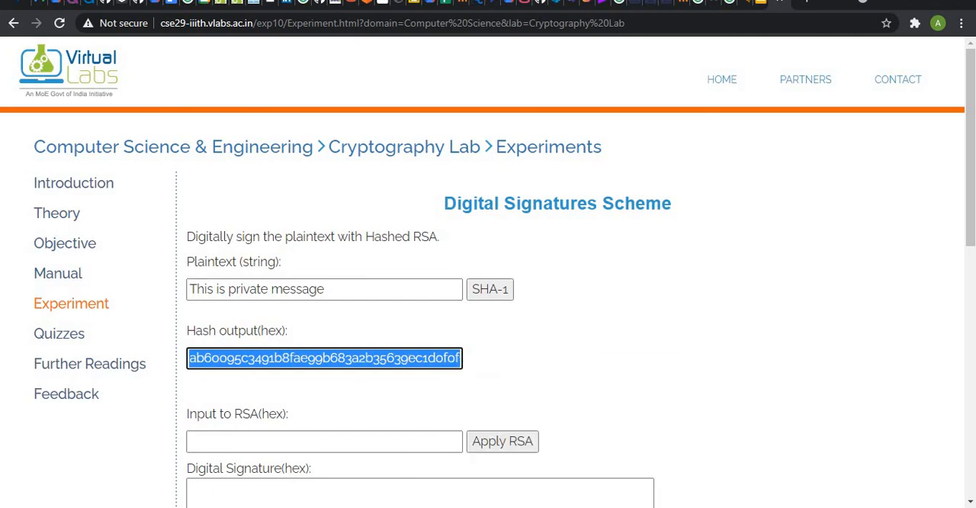
Apply RSA to the pasted hash, yielding hex and base64 signatures in 11 ms.
{"action": "scroll", "scroll_direction": "down", "scroll_amount": 3}
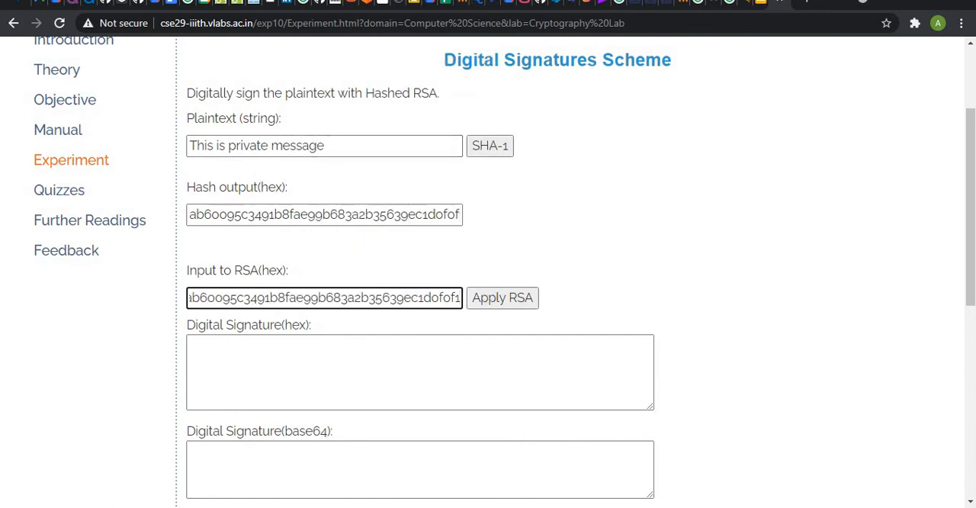
{"action": "scroll", "scroll_direction": "down", "scroll_amount": 3}
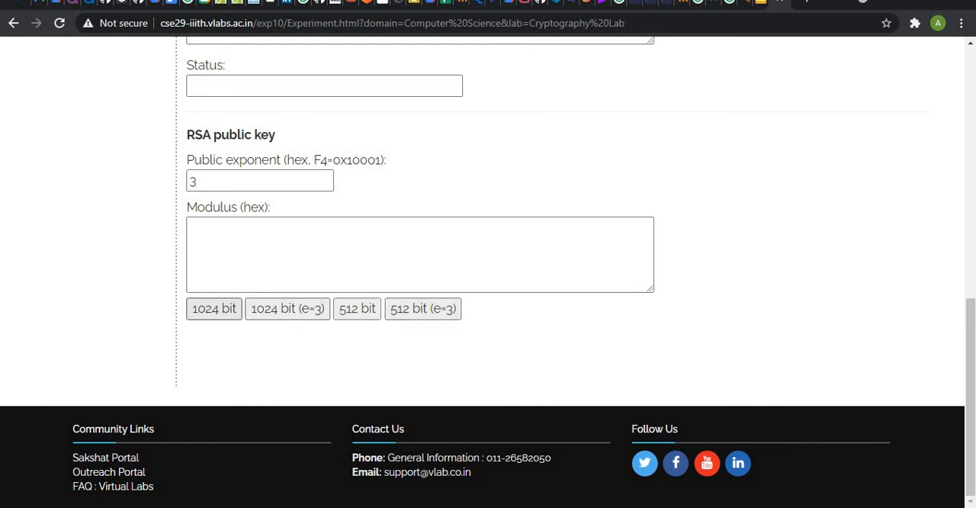
{"action": "scroll", "scroll_direction": "up", "scroll_amount": 3}
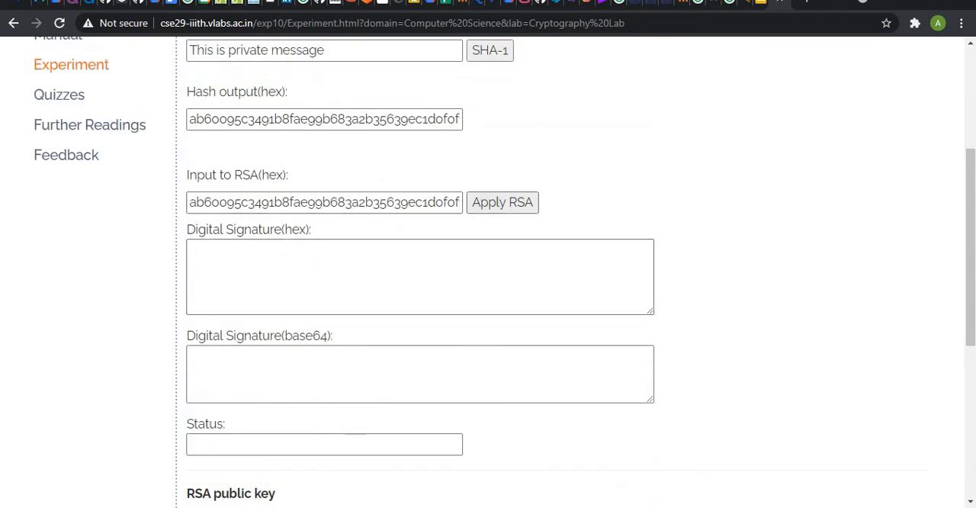
{"action": "scroll", "scroll_direction": "down", "scroll_amount": 3}
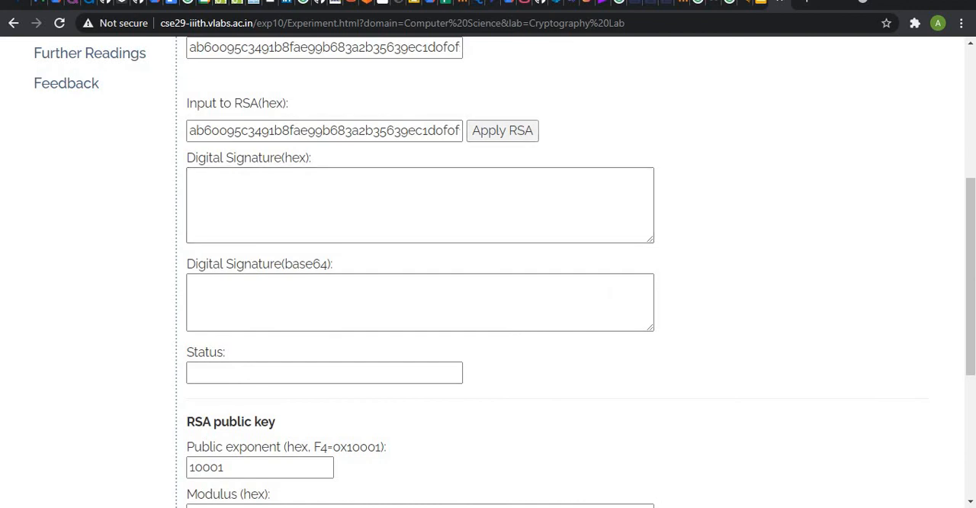
{"action": "left_click", "coordinate": [502, 129]}
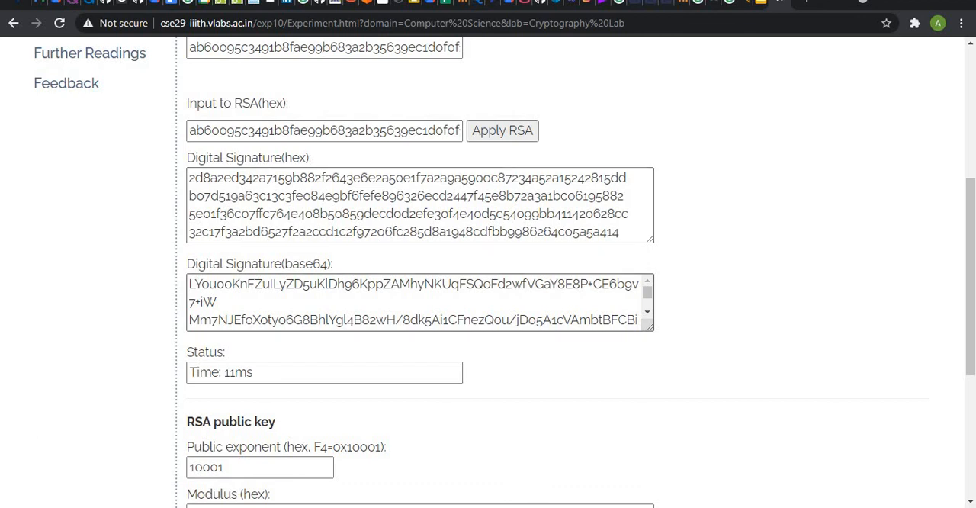
{"action": "scroll", "scroll_direction": "up", "scroll_amount": 3}
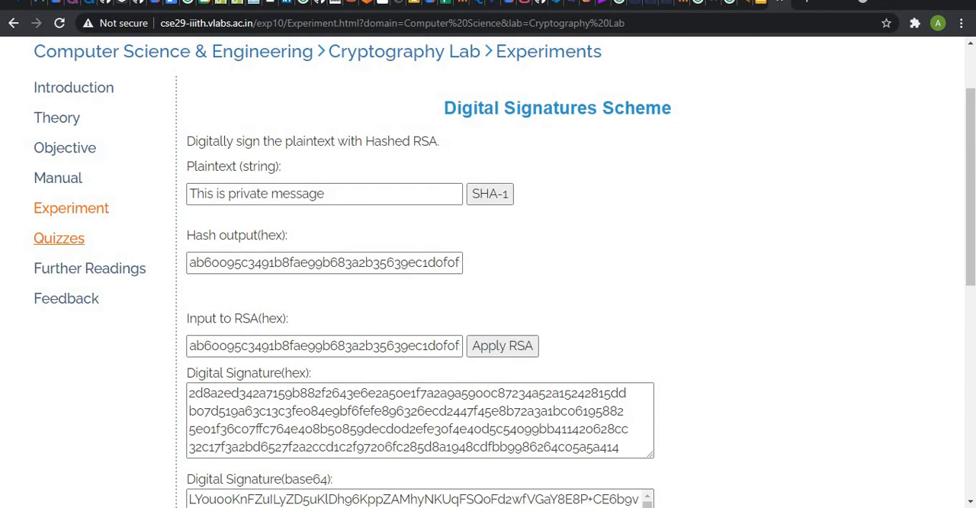
Go to Quizzes and select Confidentiality for question 1, reviewing the remaining questions.
{"action": "left_click", "coordinate": [58, 237]}
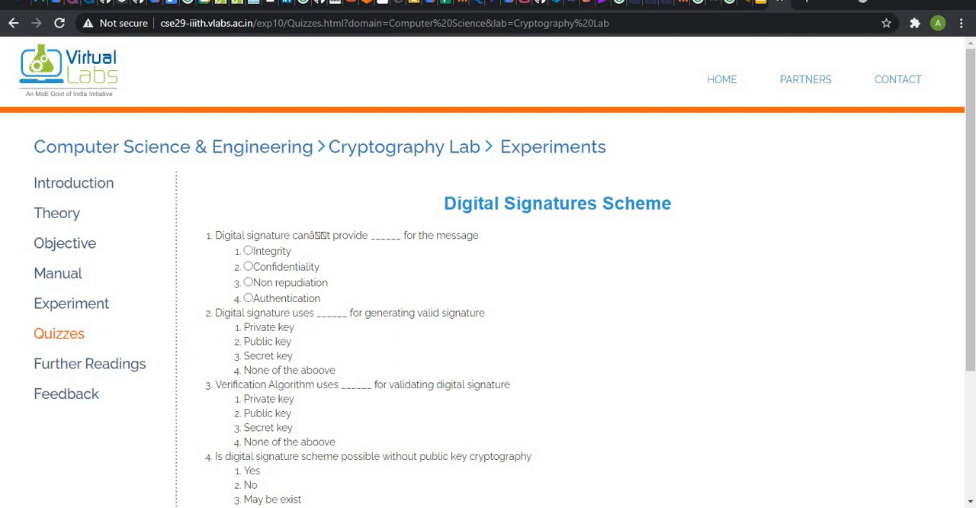
{"action": "left_click", "coordinate": [247, 265]}
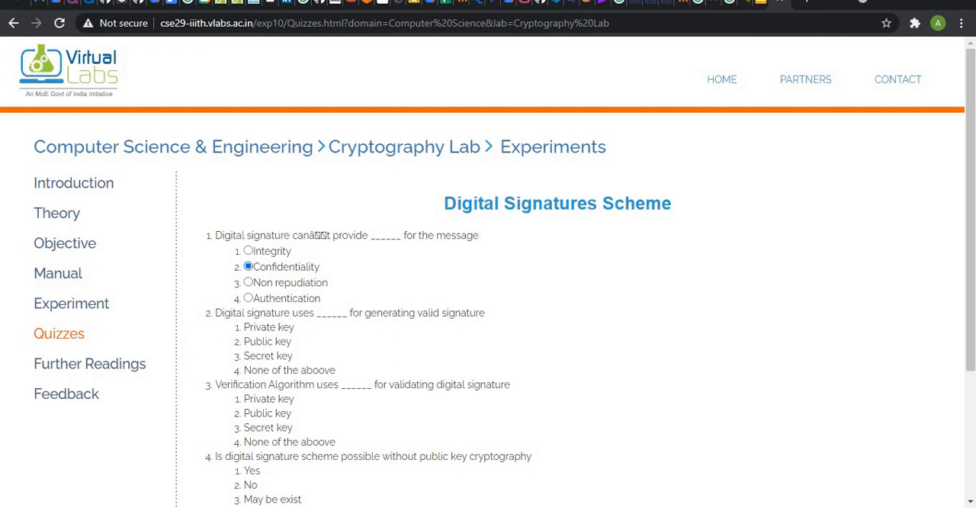
{"action": "scroll", "scroll_direction": "down", "scroll_amount": 3}
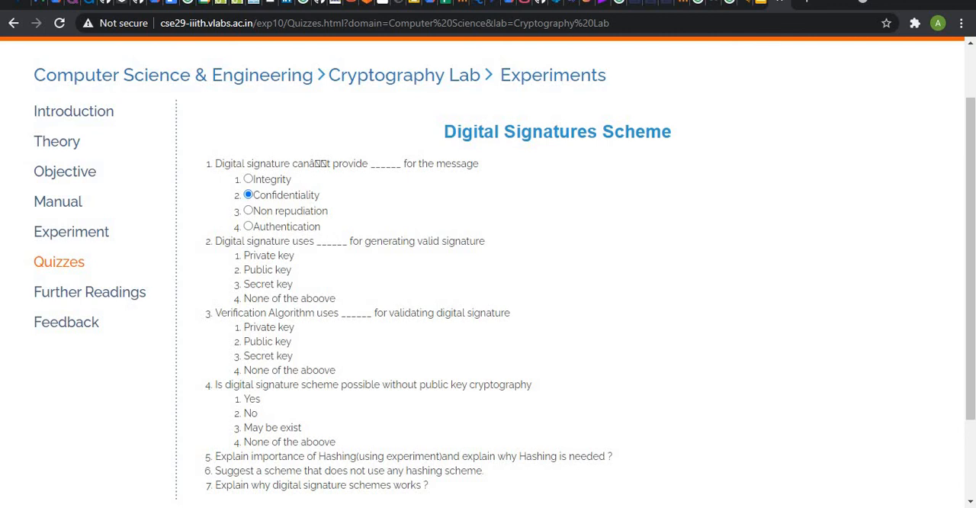
{"action": "scroll", "scroll_direction": "up", "scroll_amount": 3}
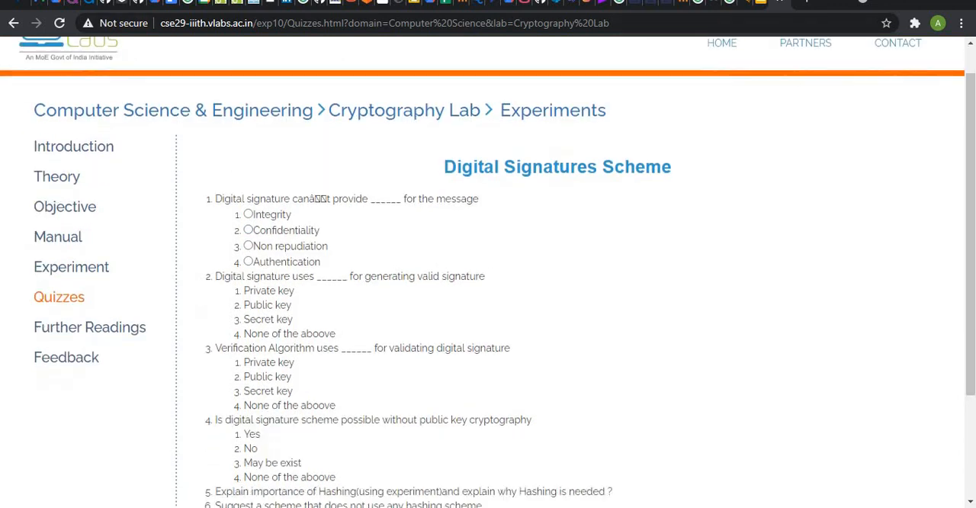